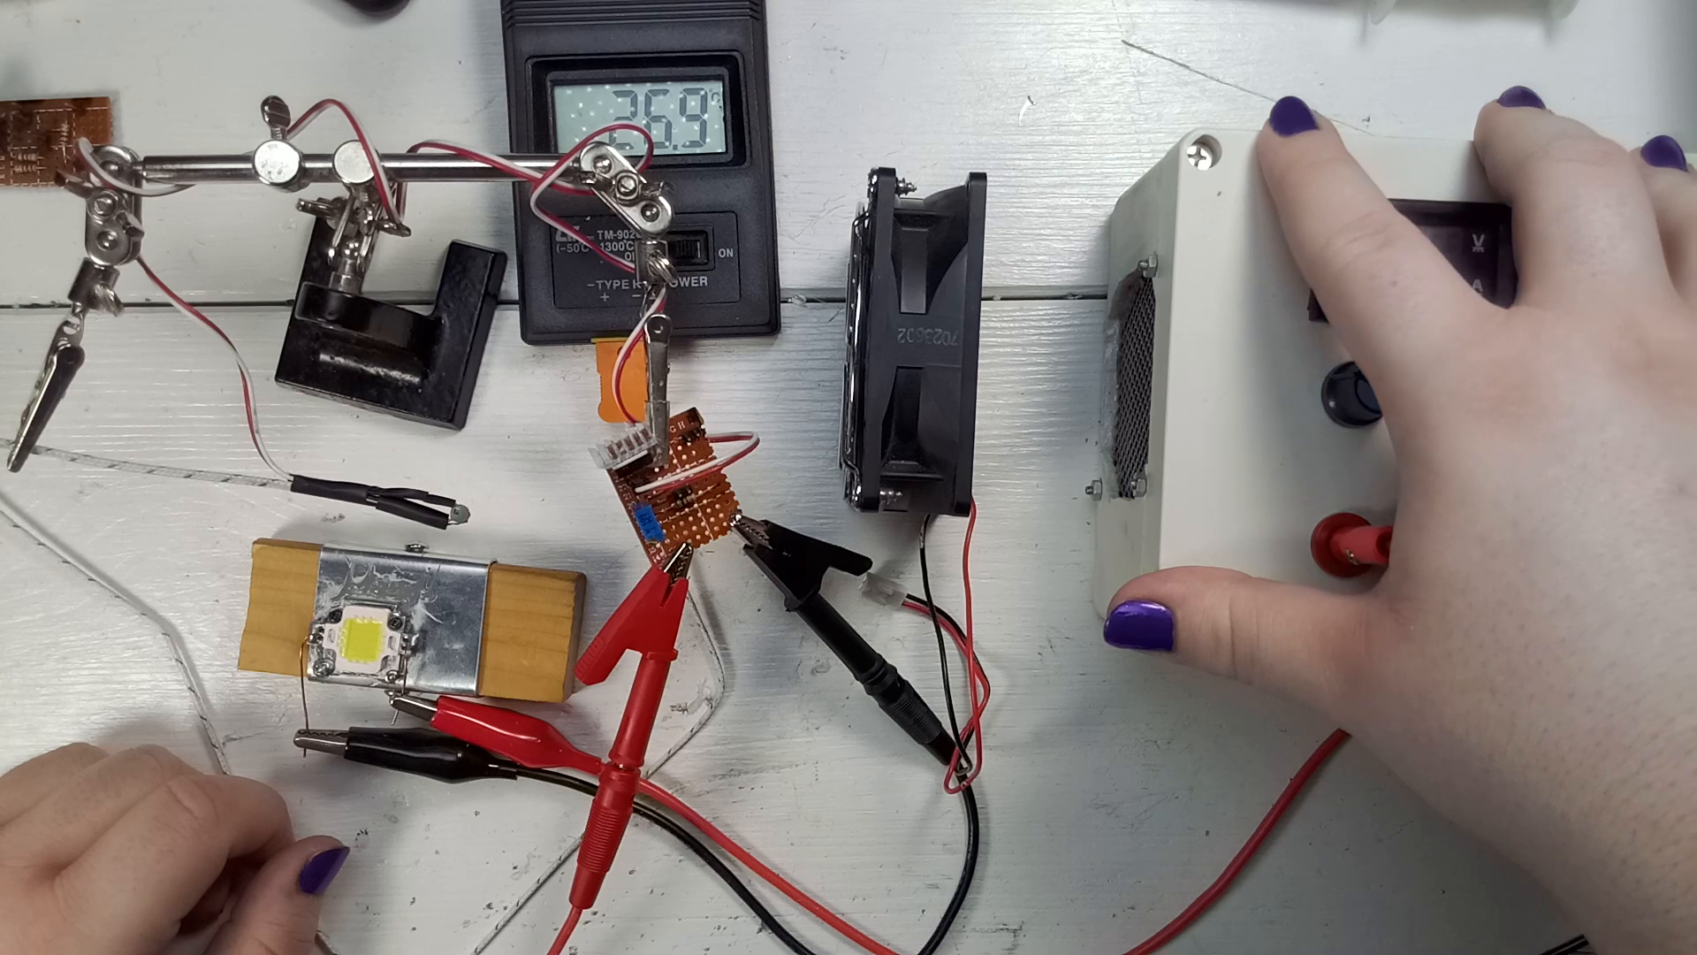
click(1610, 254)
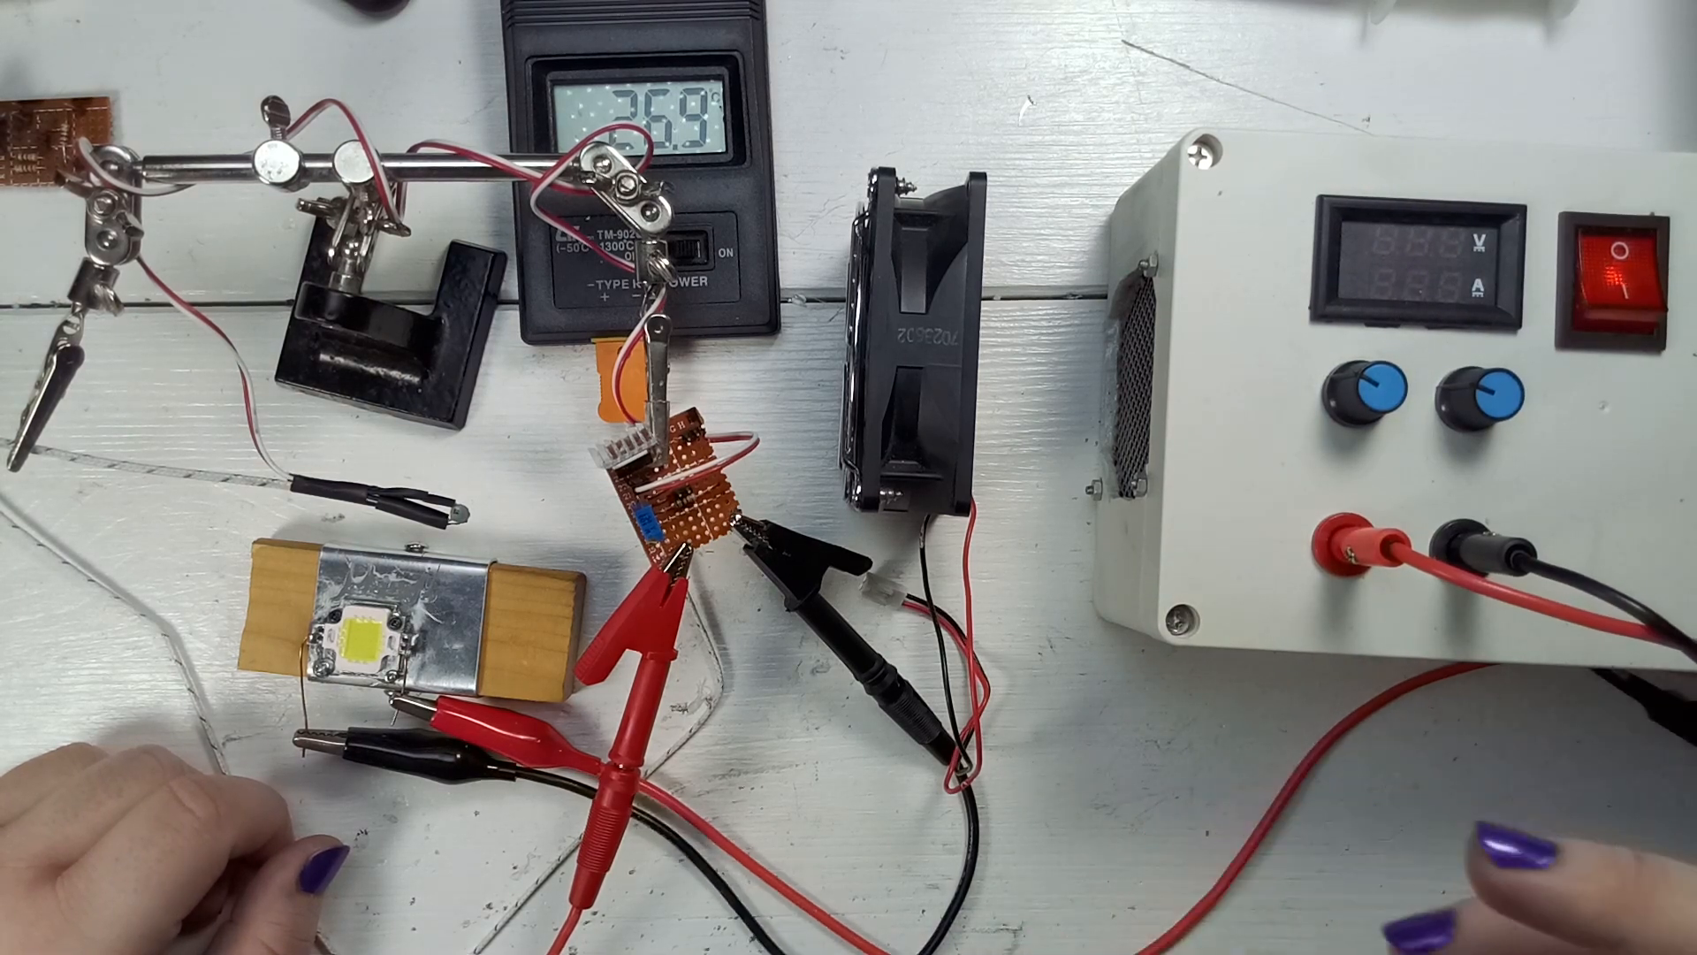